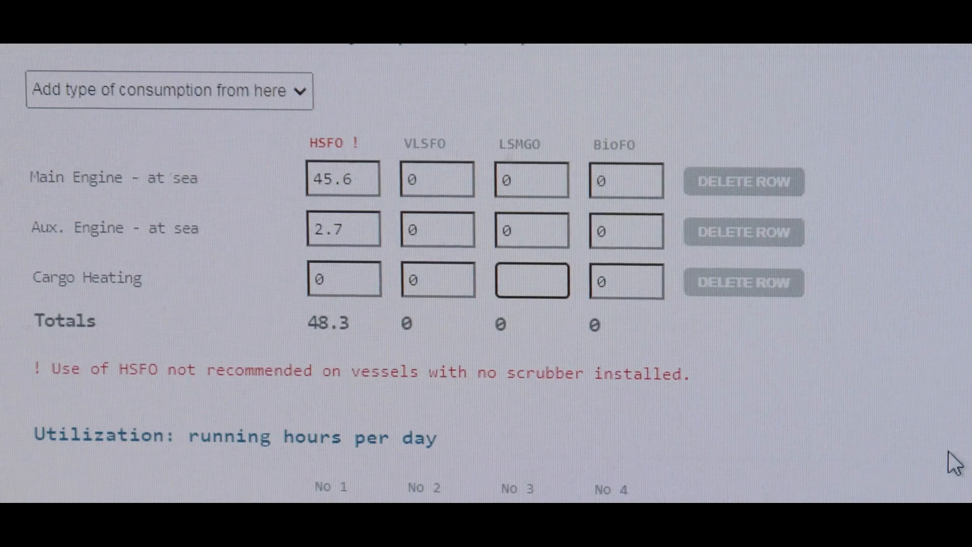
# Enter 2 as the LSMGO consumption for cargo heating
pyautogui.write('2')
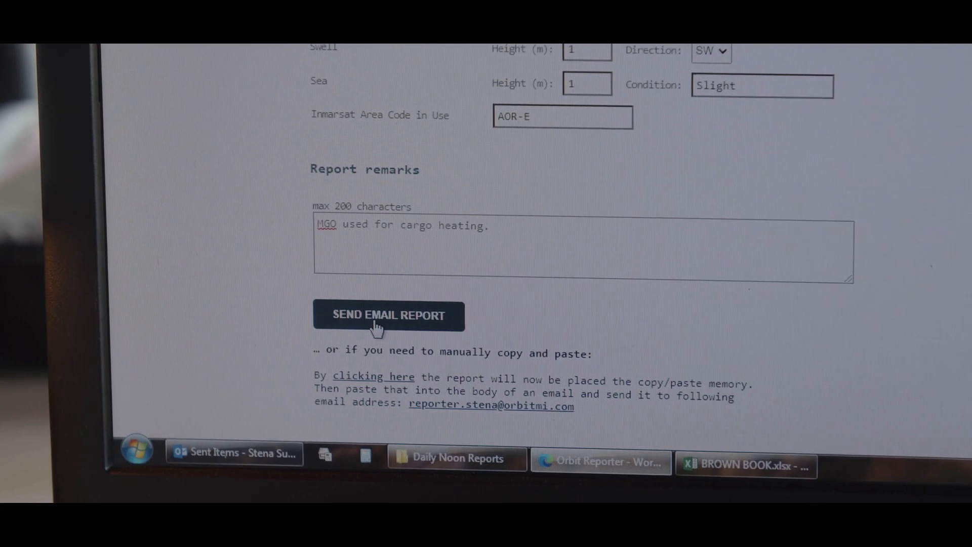
# Send the STENA SUPERIOR noon report with the Send Email Report button
pyautogui.click(389, 315)
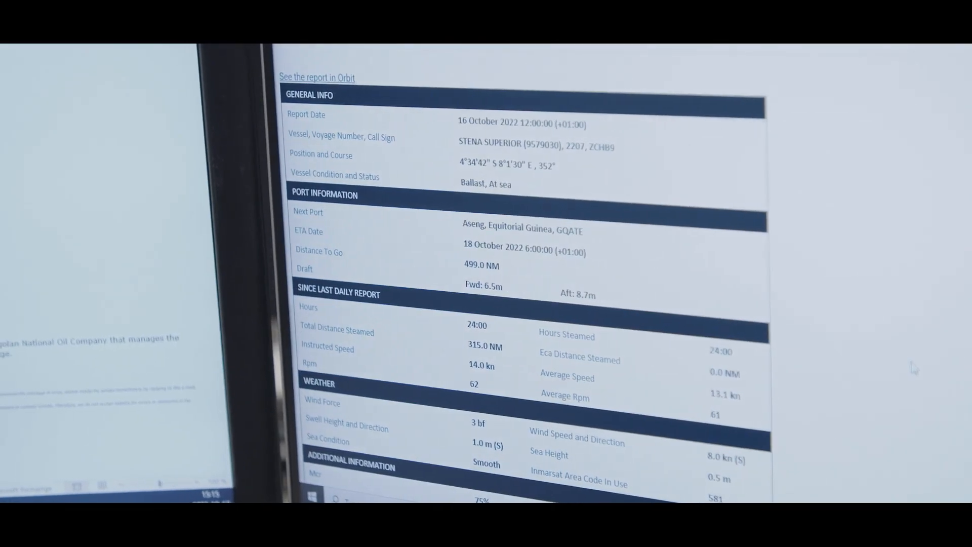